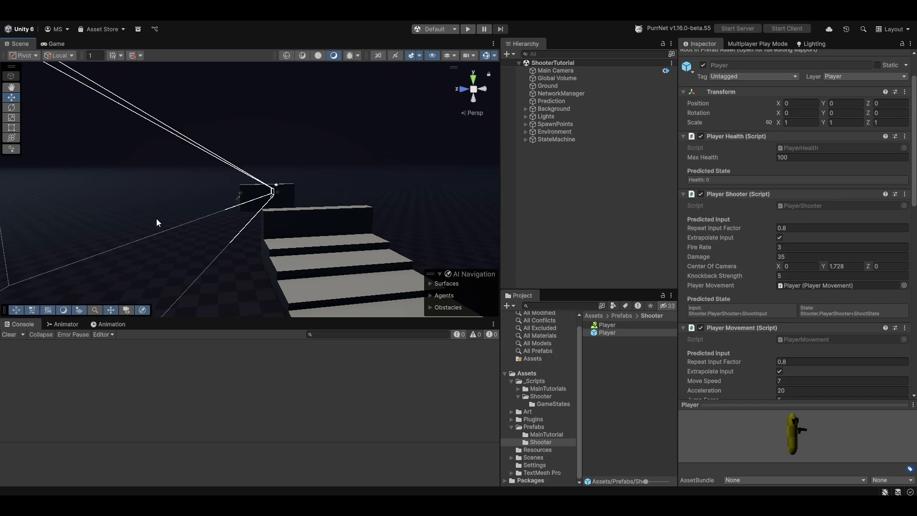
{"action": "mouse_move", "coordinate": [336, 194]}
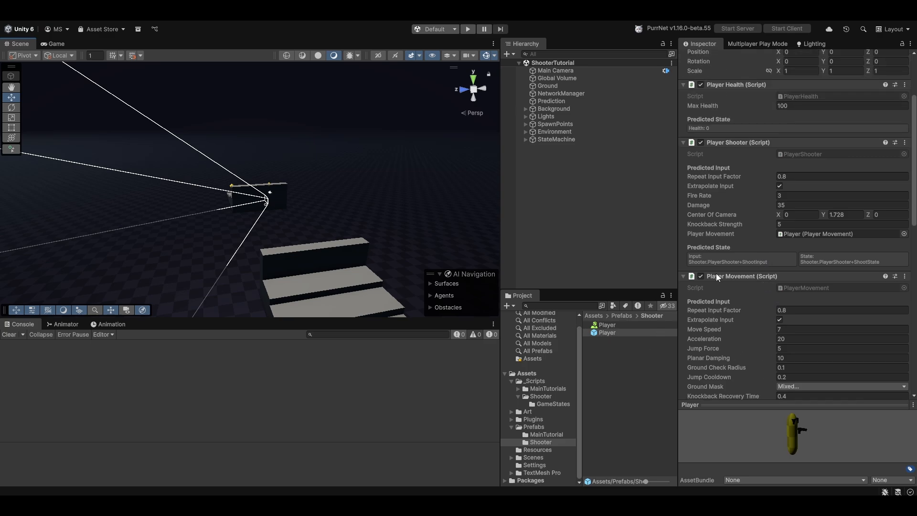
- Enter Prefab Mode on the Player prefab and expose PlayerVisuals > CinemachineCamera > NotAGun
{"action": "double_click", "coordinate": [607, 332]}
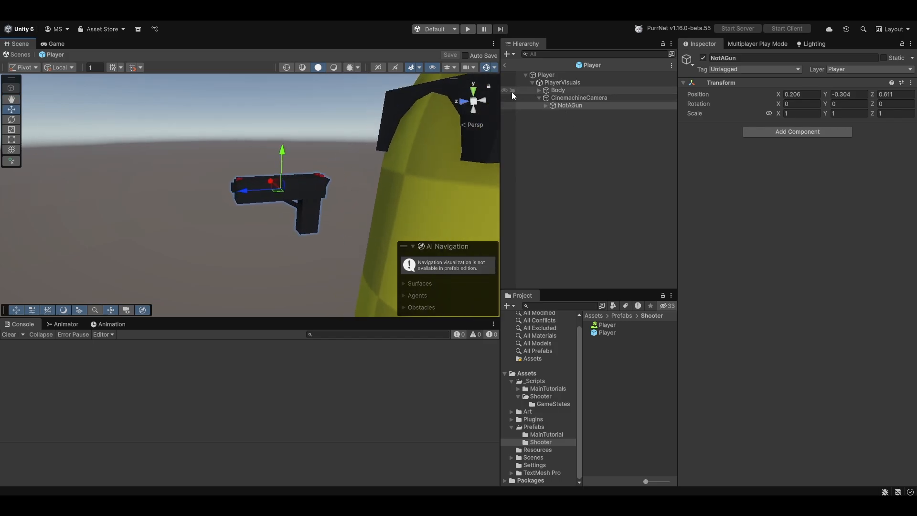
- Add a Particle System child named ShootParticles under NotAGun, configured as a short orange muzzle burst
{"action": "right_click", "coordinate": [569, 105]}
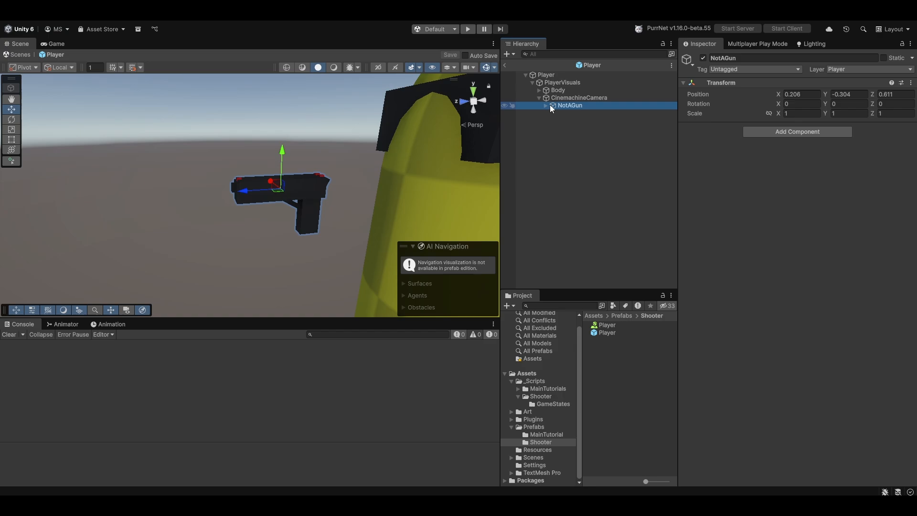
{"action": "right_click", "coordinate": [569, 106]}
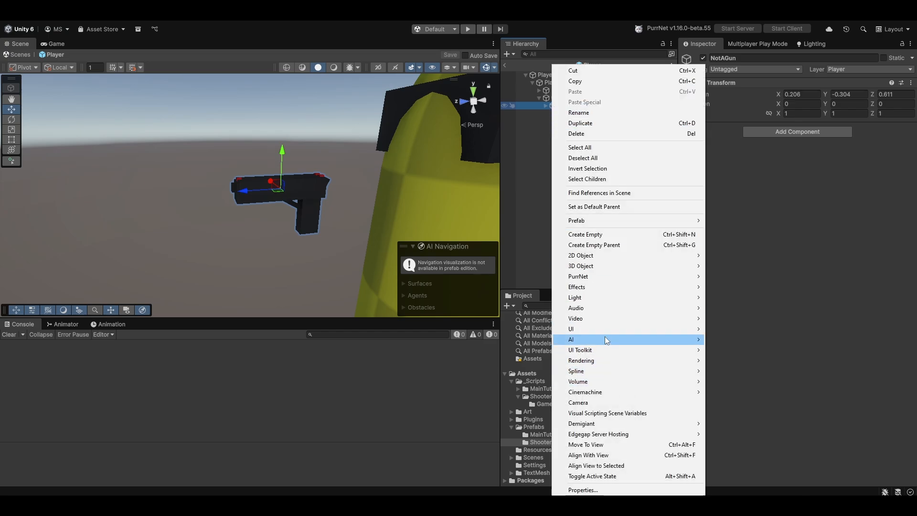
{"action": "mouse_move", "coordinate": [576, 287]}
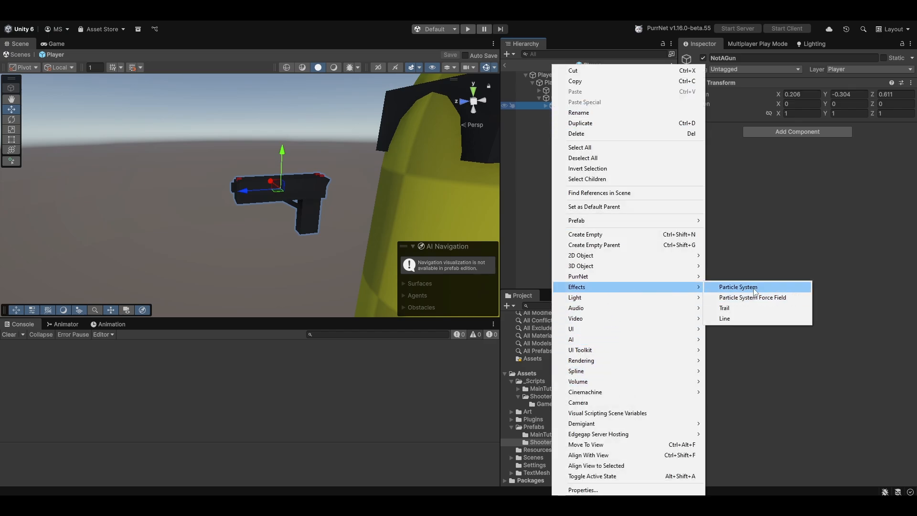
{"action": "left_click", "coordinate": [738, 286]}
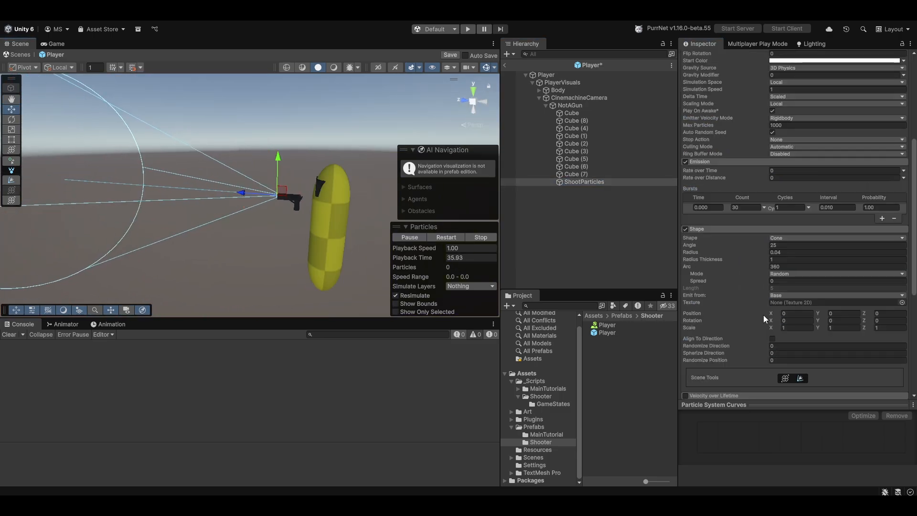
{"action": "scroll", "scroll_direction": "down", "scroll_amount": 3}
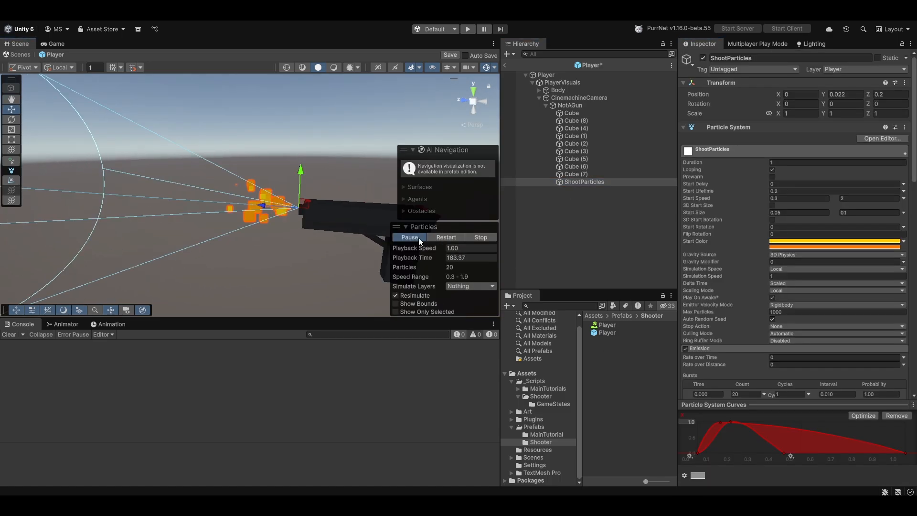
{"action": "left_click", "coordinate": [410, 237]}
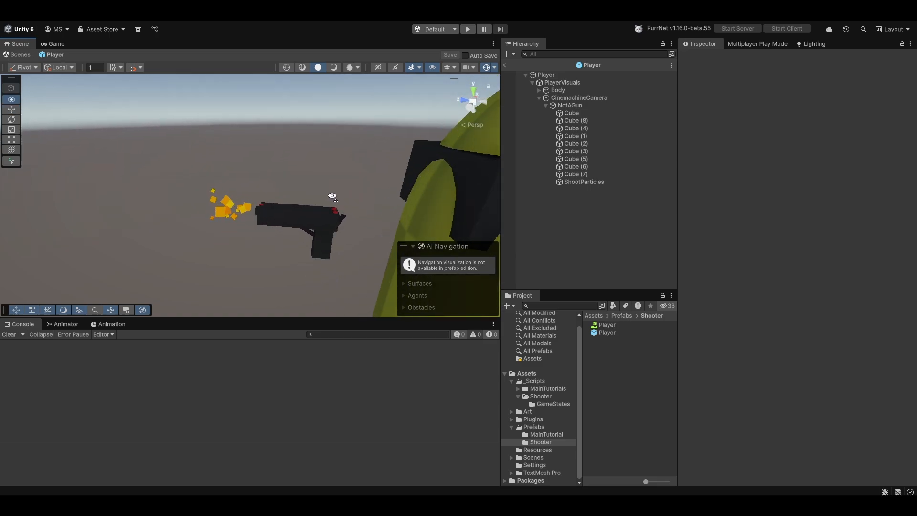
- Declare '[SerializeField] private ParticleSystem _muzzleFlash;' below knockbackStrength in PlayerShooter.cs
{"action": "left_click", "coordinate": [545, 75]}
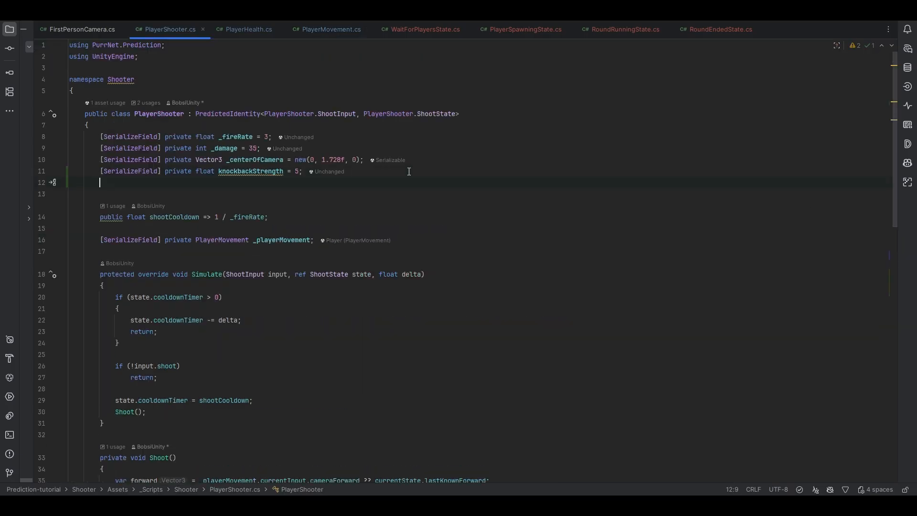
{"action": "type", "text": "[SerializeField] private"}
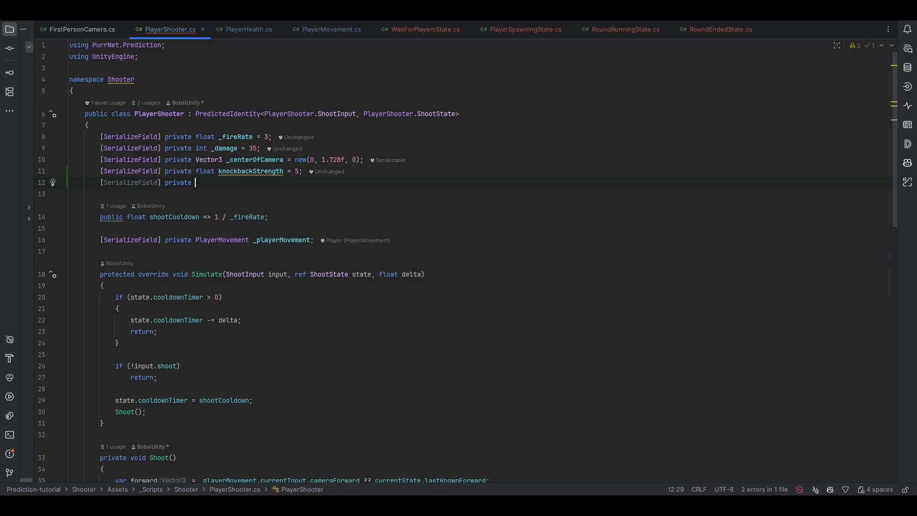
{"action": "type", "text": "Particles"}
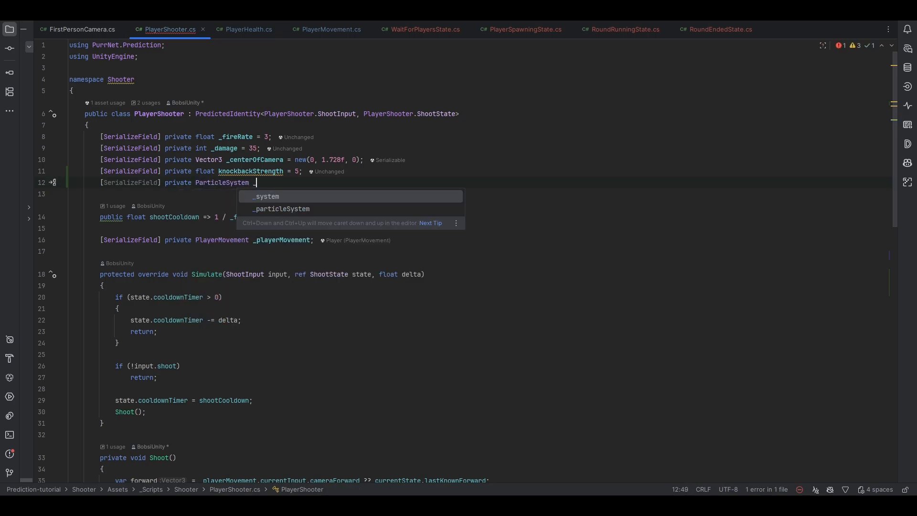
{"action": "type", "text": "_muzzleFlash;"}
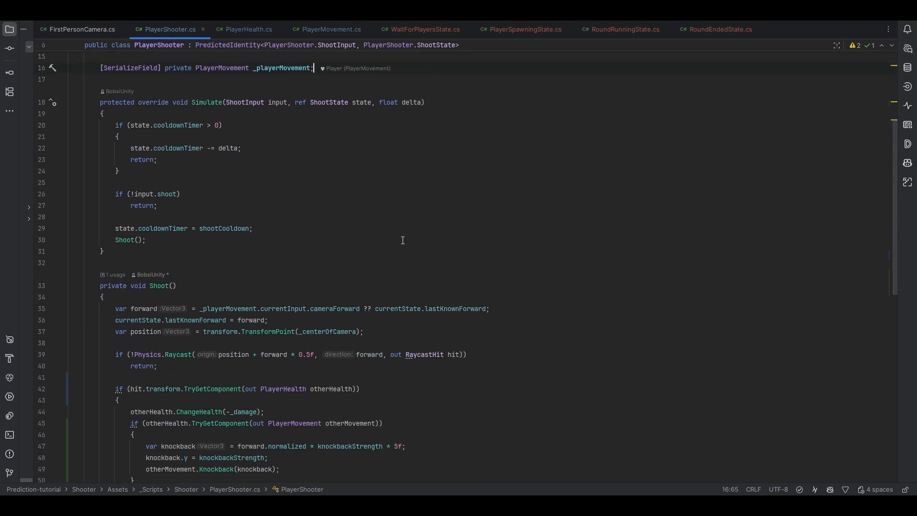
{"action": "scroll", "scroll_direction": "down", "scroll_amount": 3}
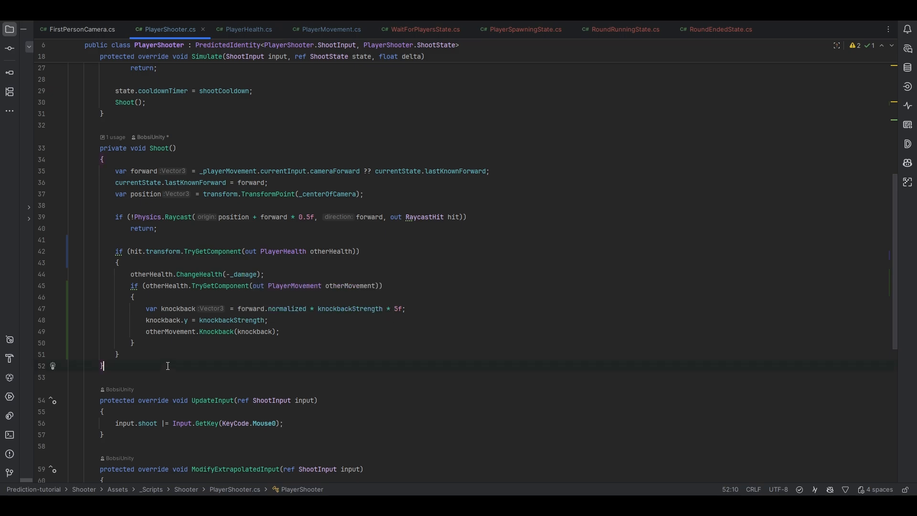
{"action": "type", "text": "updateview"}
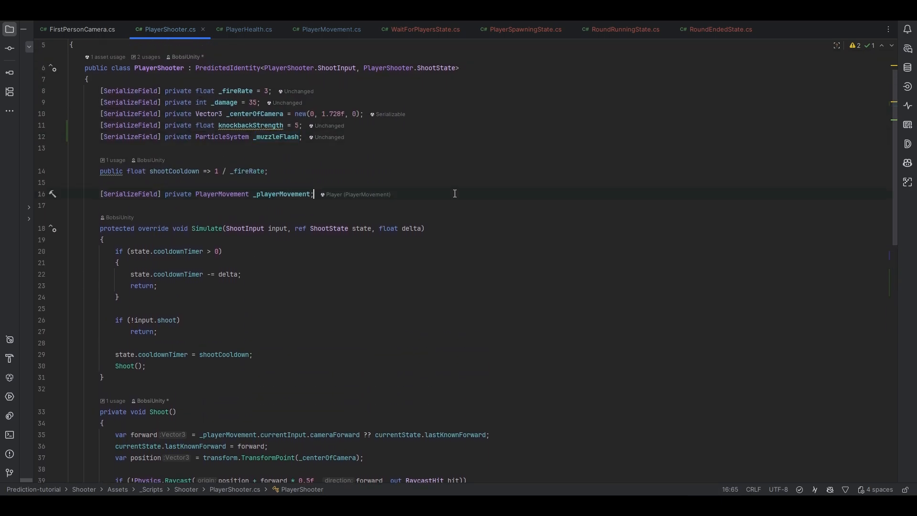
- Declare 'private PredictedEvent _onShoot;' and create it in LateAwake with predictionManager and this
{"action": "type", "text": "predicte"}
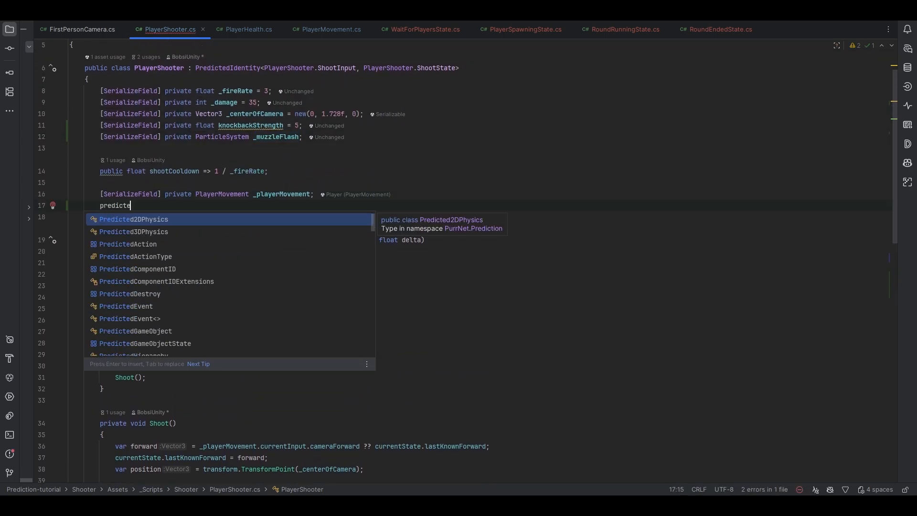
{"action": "type", "text": "devent"}
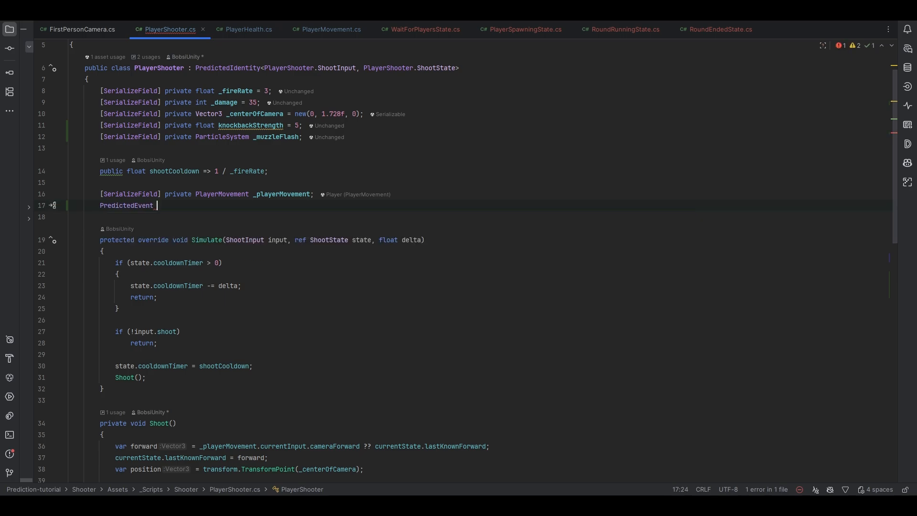
{"action": "type", "text": "private PredictedEvent _onShoot;"}
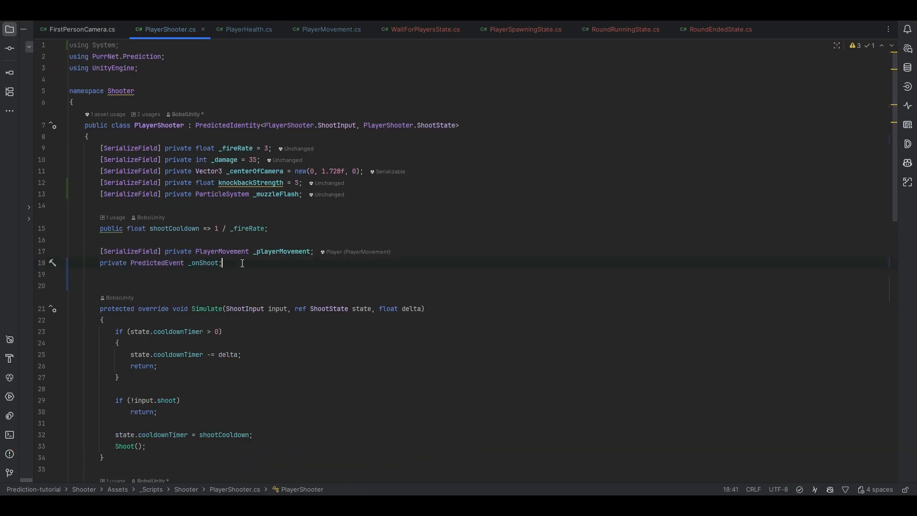
{"action": "type", "text": "lat"}
{"action": "type", "text": "_onShoot = new"}
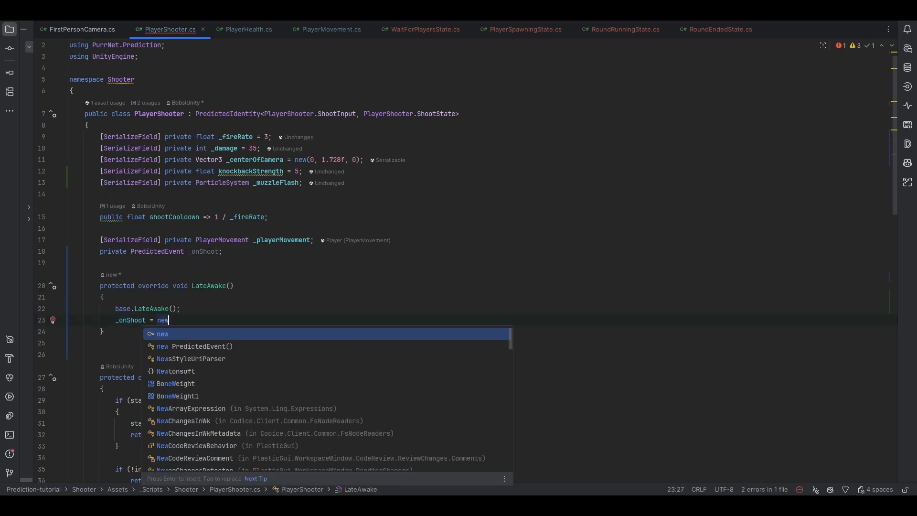
{"action": "type", "text": "()"}
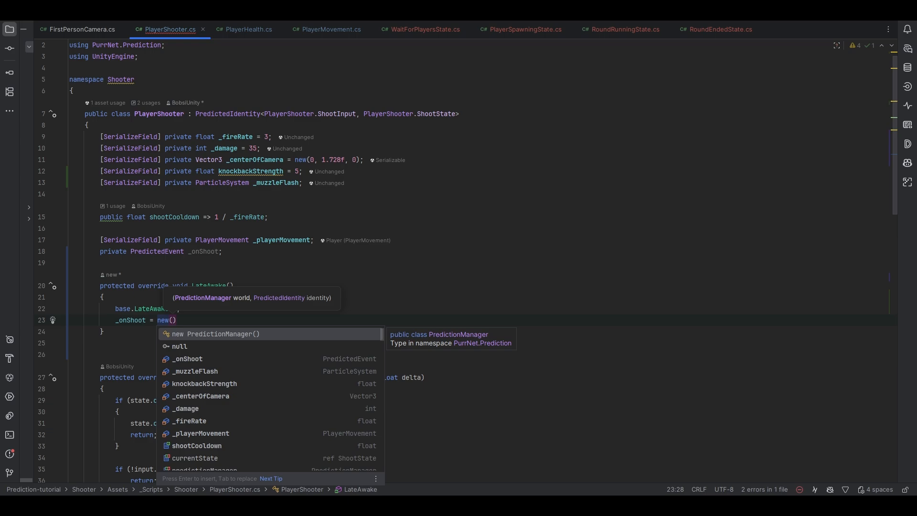
{"action": "type", "text": "predictionManager, this"}
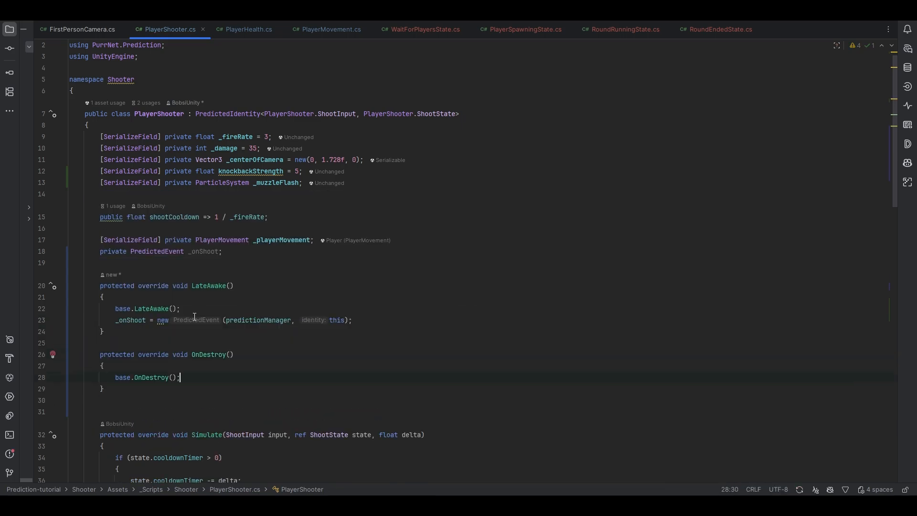
- Subscribe OnShootEvent via _onShoot.AddListener and remove that listener in an OnDestroy override
{"action": "type", "text": "_onShoot"}
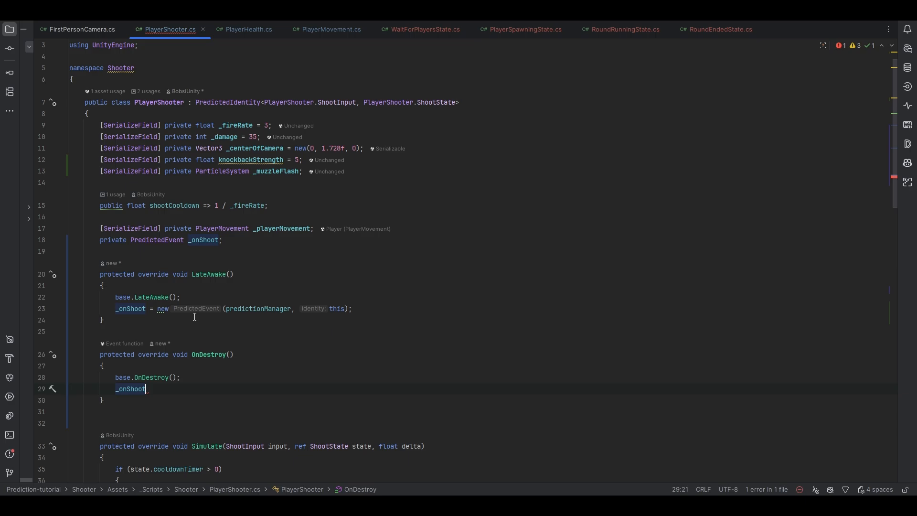
{"action": "key", "text": "Backspace"}
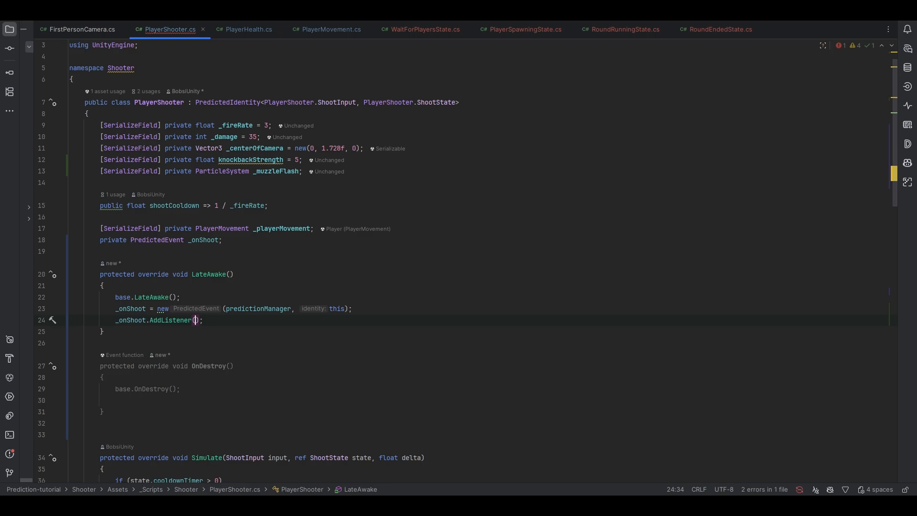
{"action": "type", "text": "OnShootEvent"}
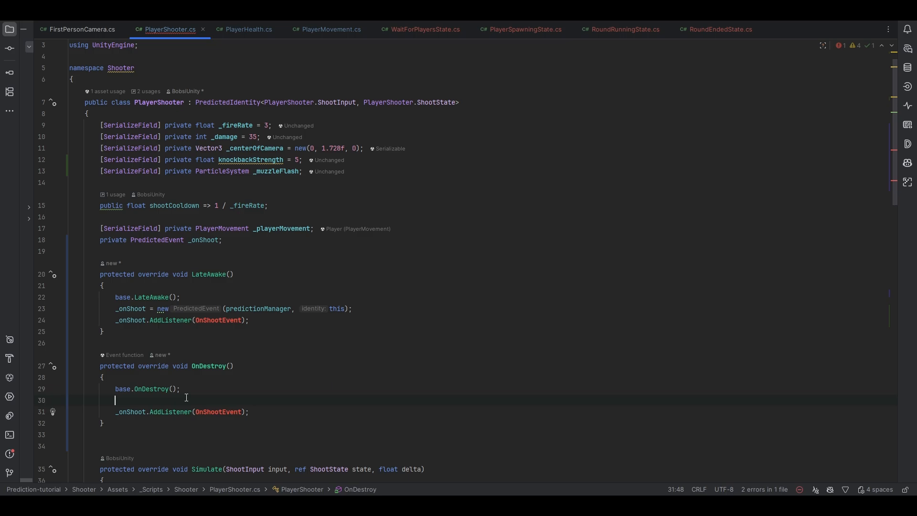
{"action": "type", "text": "remove"}
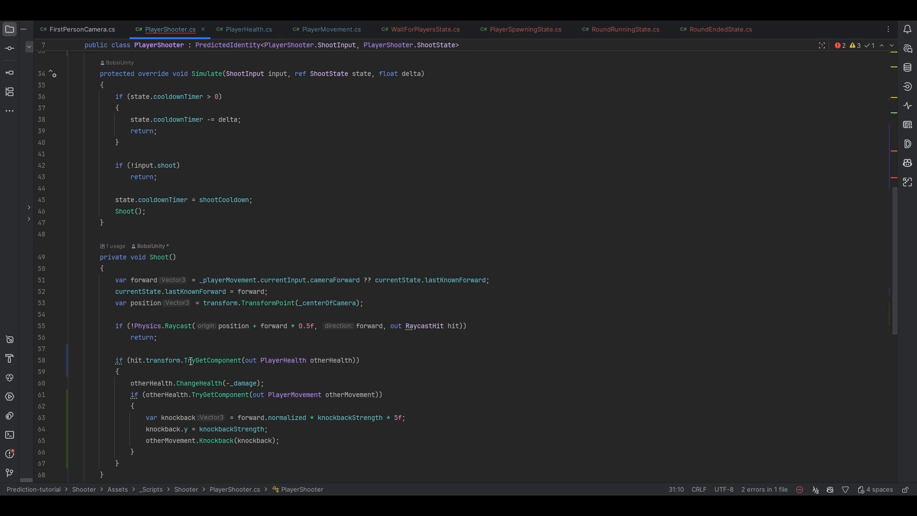
- Write a private OnShootEvent() method that plays _muzzleFlash, and begin a new line in Shoot()
{"action": "scroll", "scroll_direction": "down", "scroll_amount": 3}
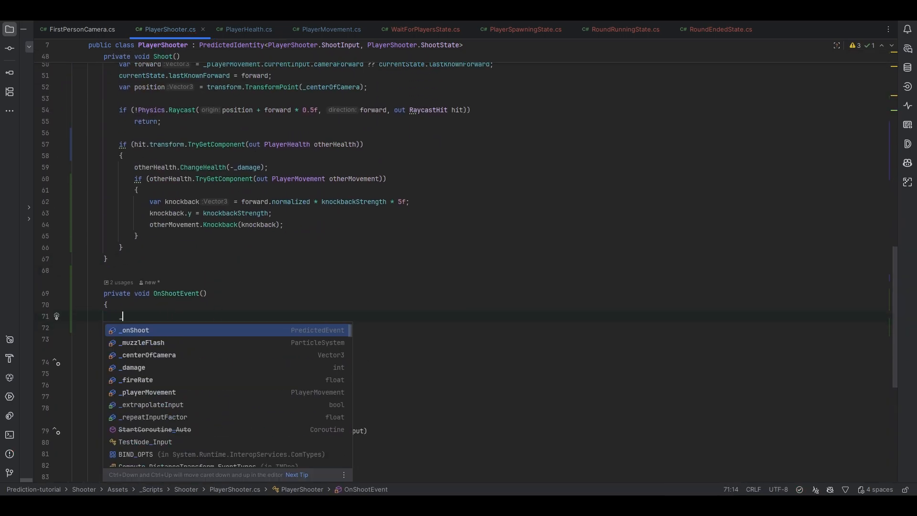
{"action": "type", "text": "_muzzleFlash.playbackSpeed"}
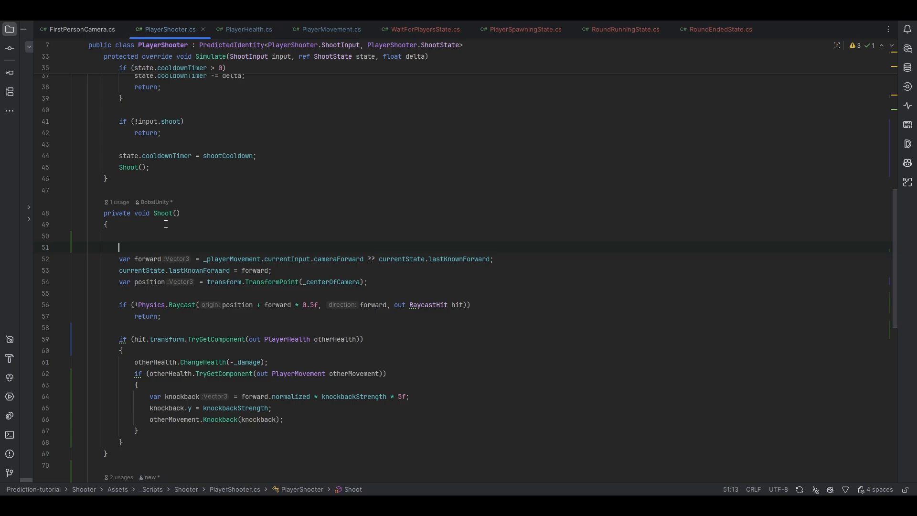
{"action": "type", "text": "_pl"}
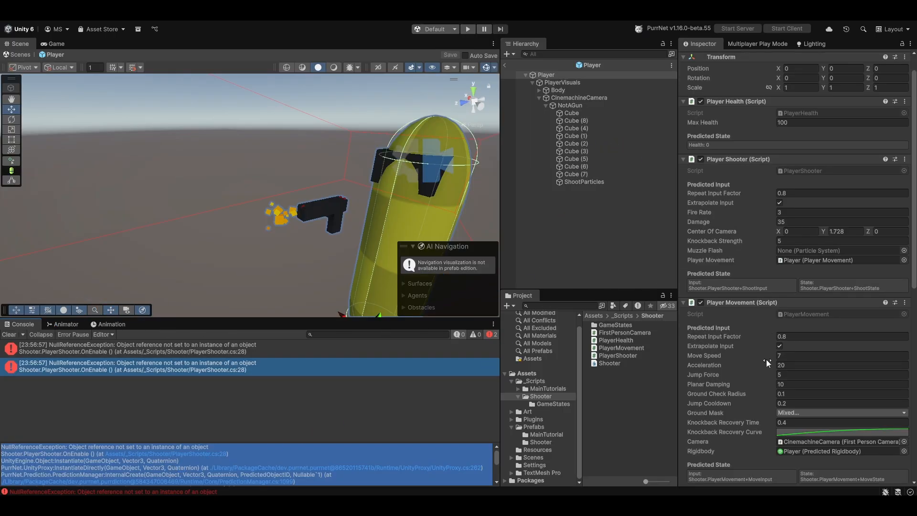
- Assign ShootParticles to Player Shooter's Muzzle Flash field and select it to view its Particle System
{"action": "scroll", "scroll_direction": "down", "scroll_amount": 3}
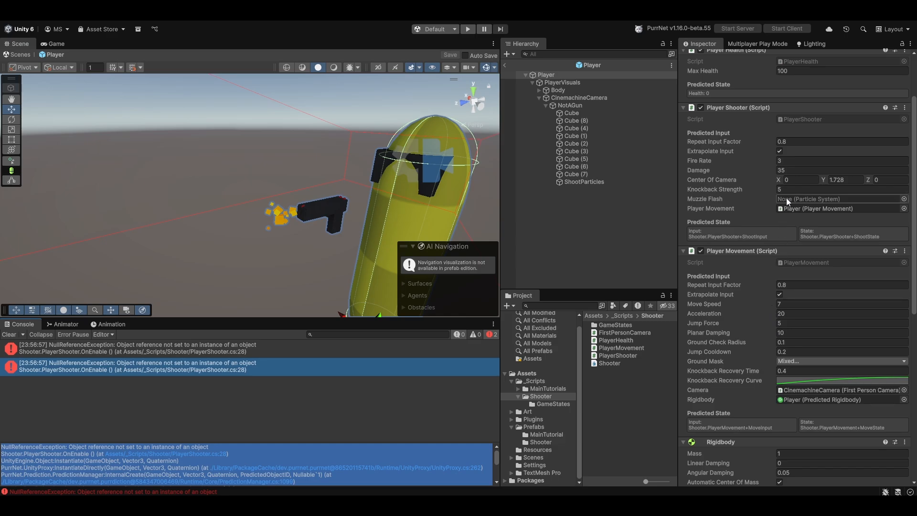
{"action": "left_click", "coordinate": [836, 199]}
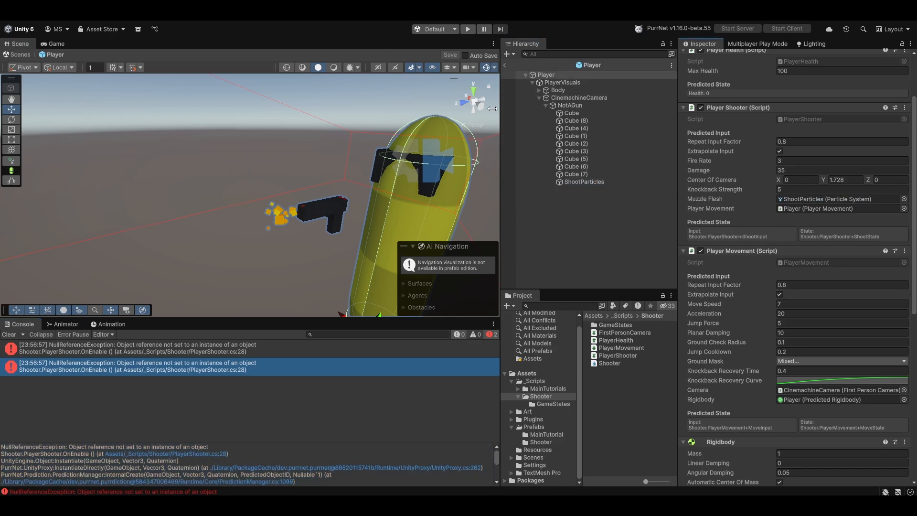
{"action": "left_click", "coordinate": [467, 29]}
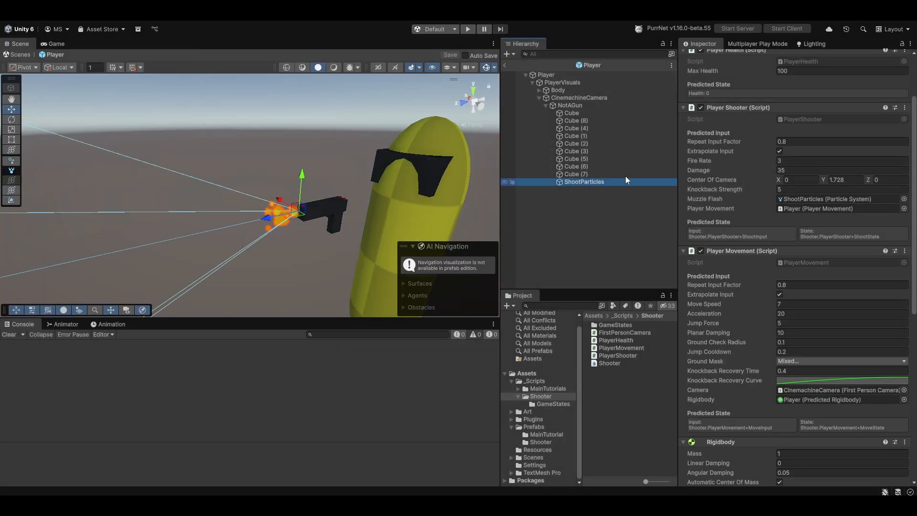
{"action": "left_click", "coordinate": [466, 28]}
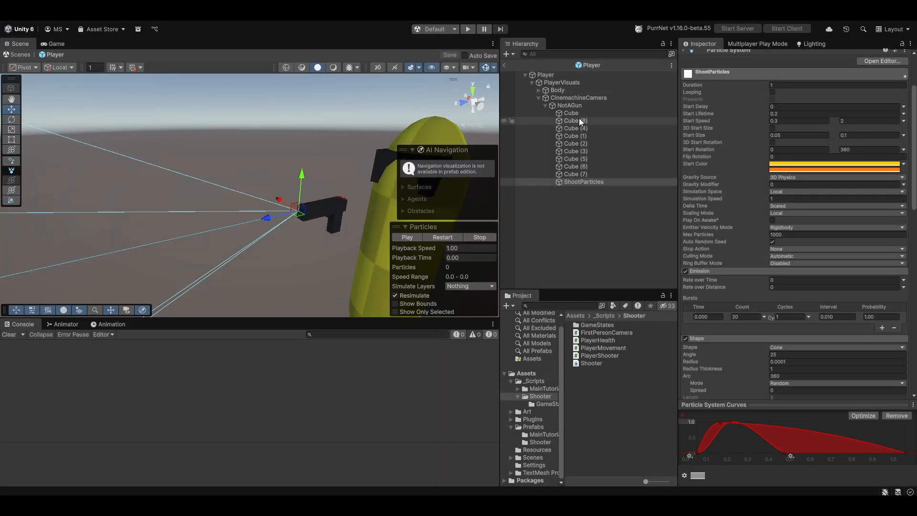
- Re-expand NotAGun, inspect ShootParticles' Transform, then collapse the CinemachineCamera branch
{"action": "left_click", "coordinate": [544, 105]}
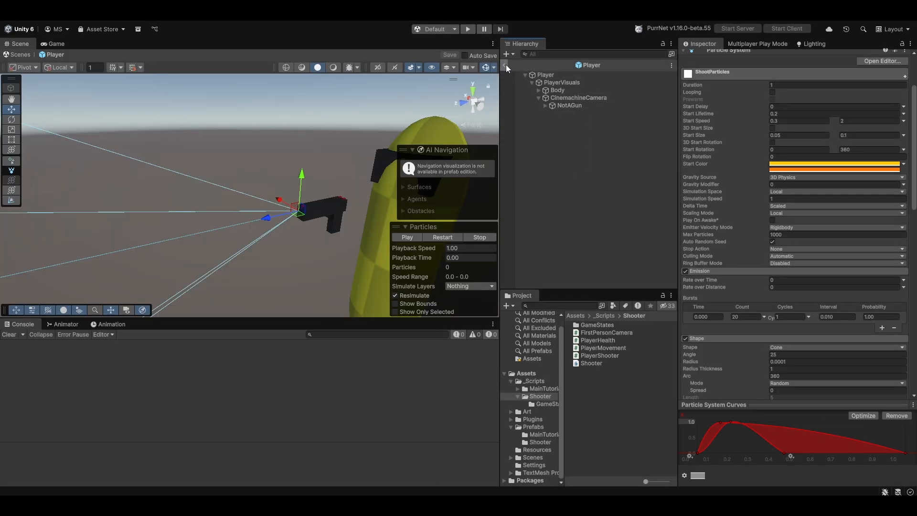
{"action": "left_click", "coordinate": [584, 181]}
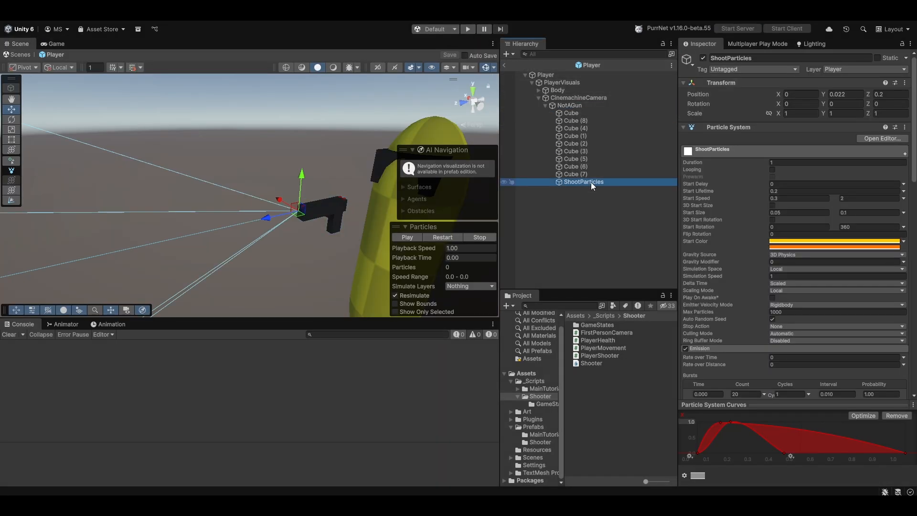
{"action": "left_click", "coordinate": [568, 106]}
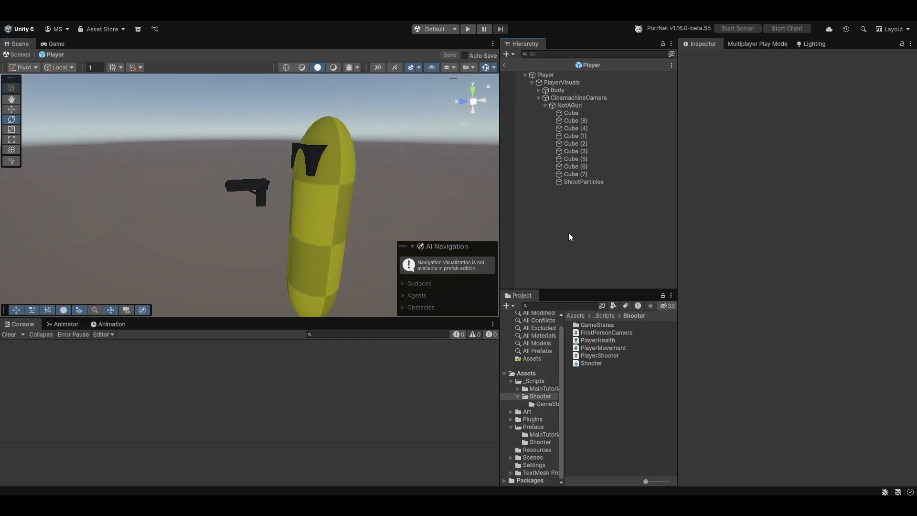
{"action": "left_click", "coordinate": [544, 97]}
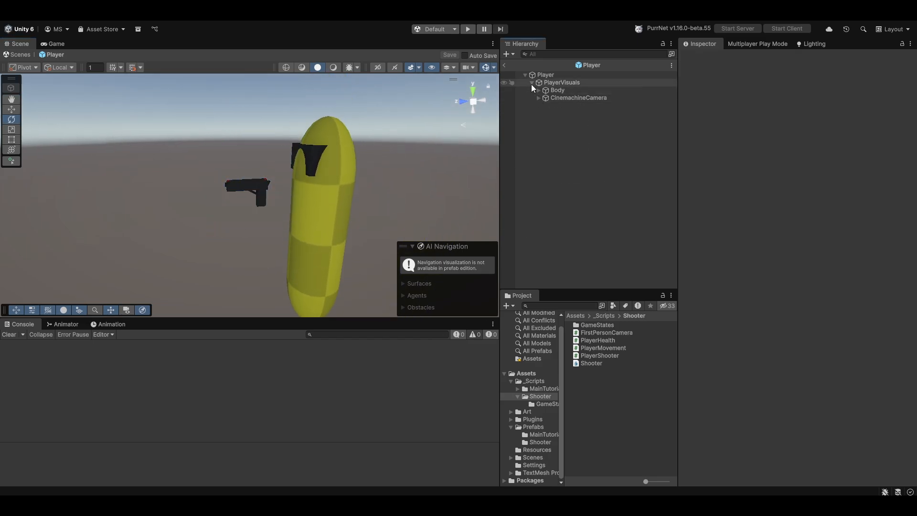